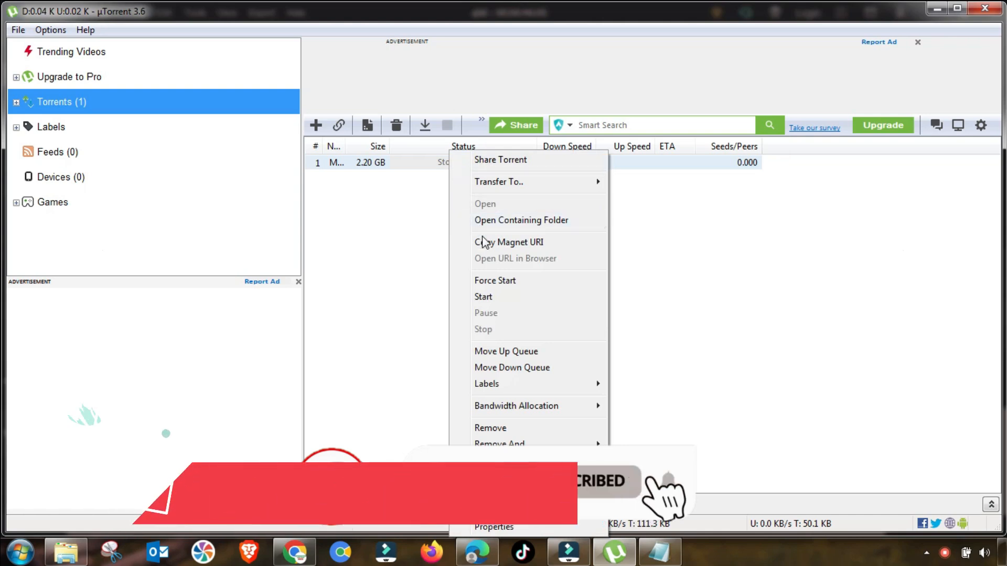
pyautogui.moveTo(521, 220)
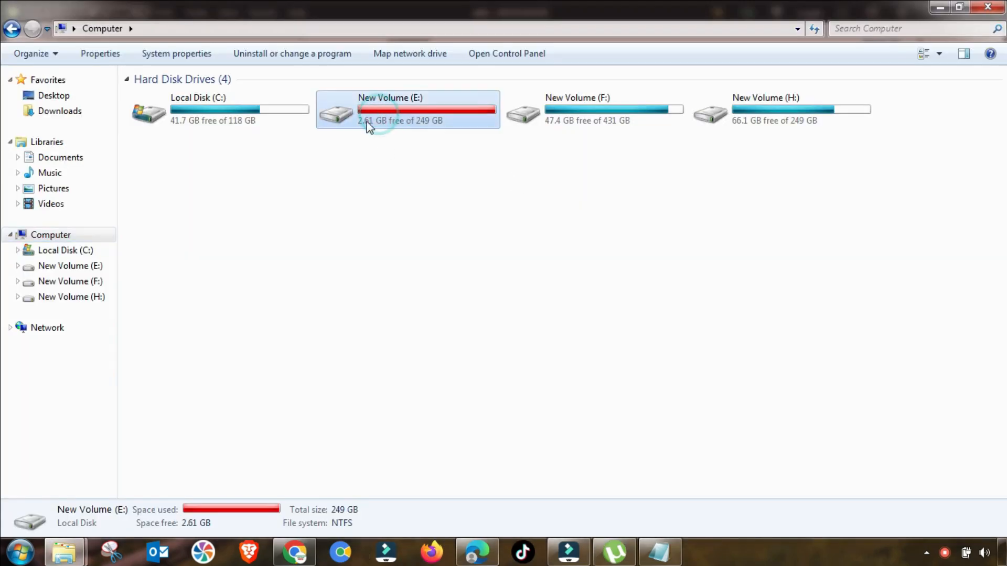
pyautogui.moveTo(385, 124)
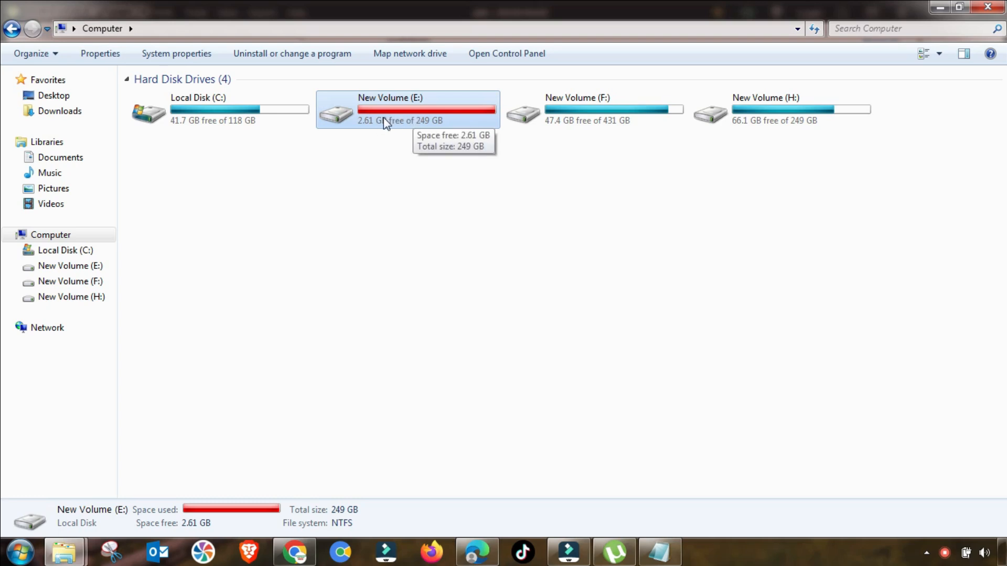
pyautogui.moveTo(413, 132)
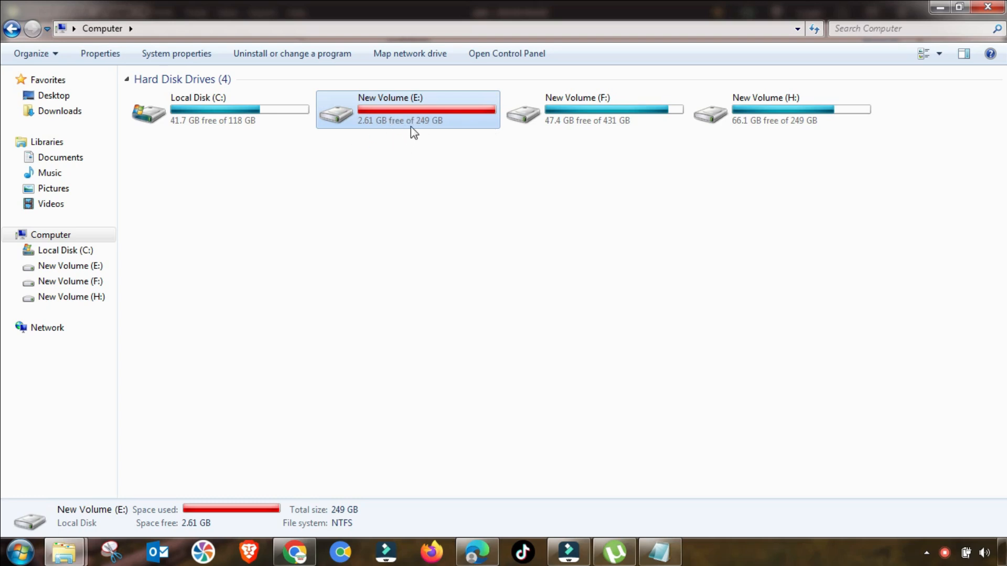
pyautogui.moveTo(413, 122)
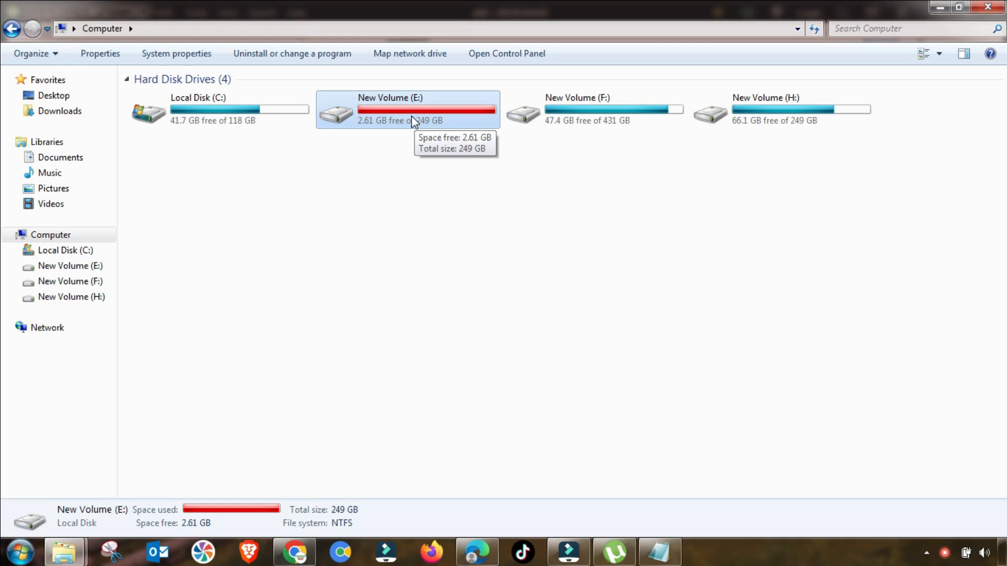
pyautogui.moveTo(450, 126)
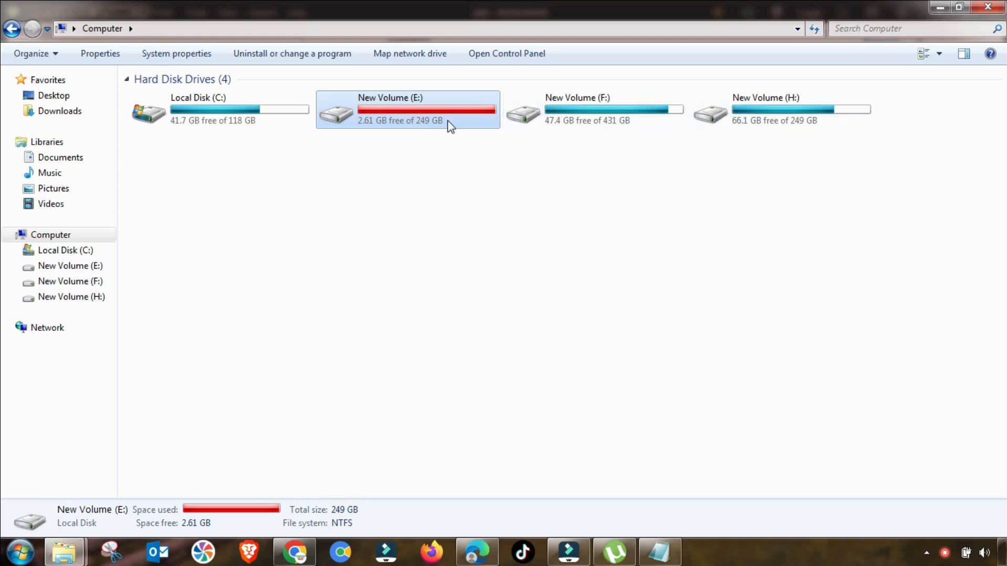
pyautogui.moveTo(614, 551)
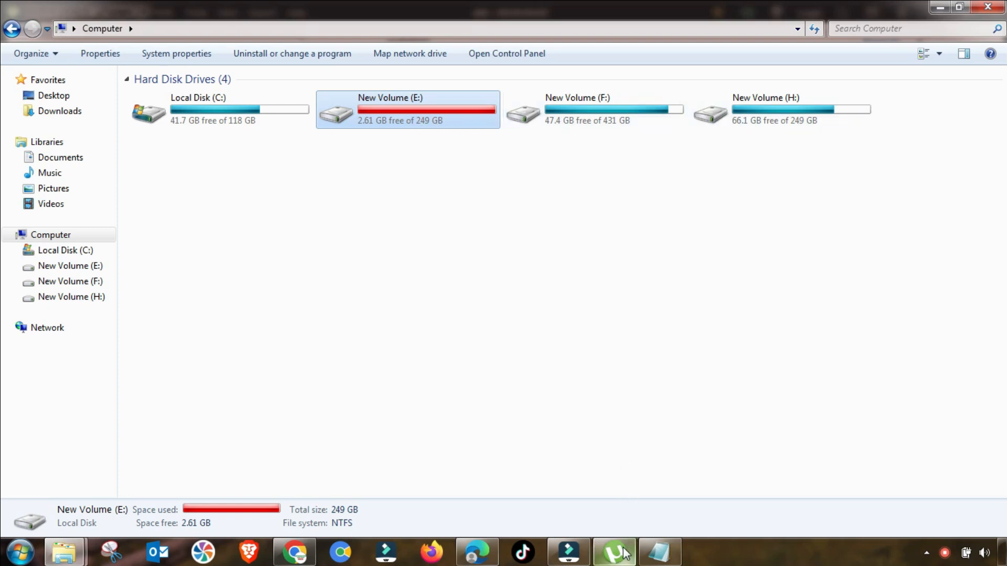
# Step: Start the stopped 2.20 GB torrent, let it crawl at about 9 KB/s, then stop it again at 0%
pyautogui.click(612, 553)
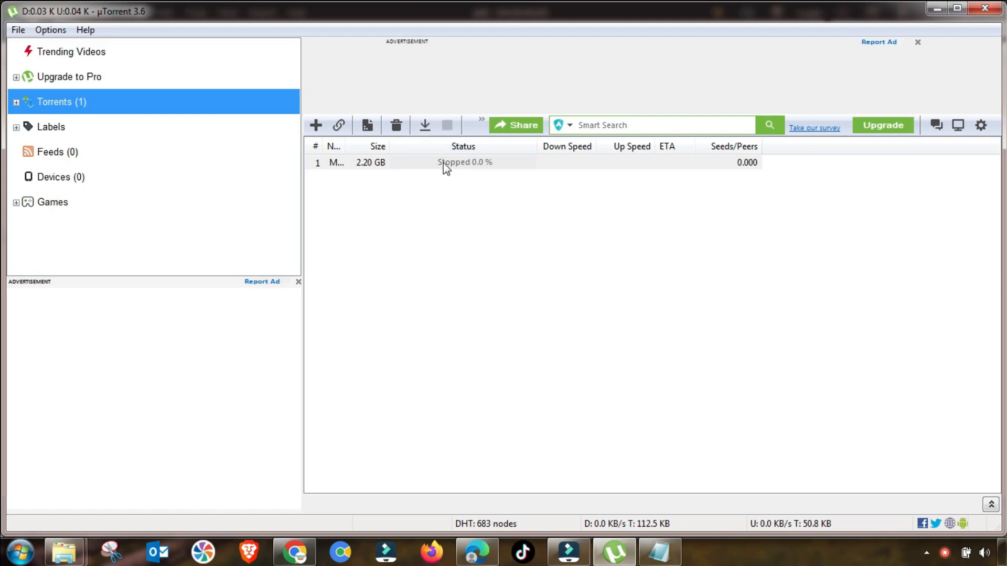
pyautogui.rightClick(442, 163)
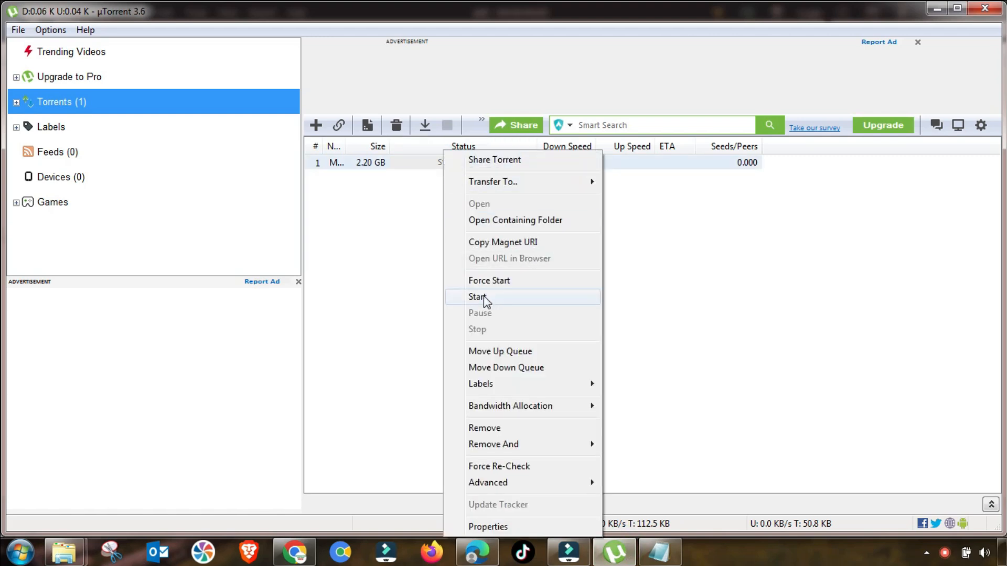
pyautogui.click(479, 297)
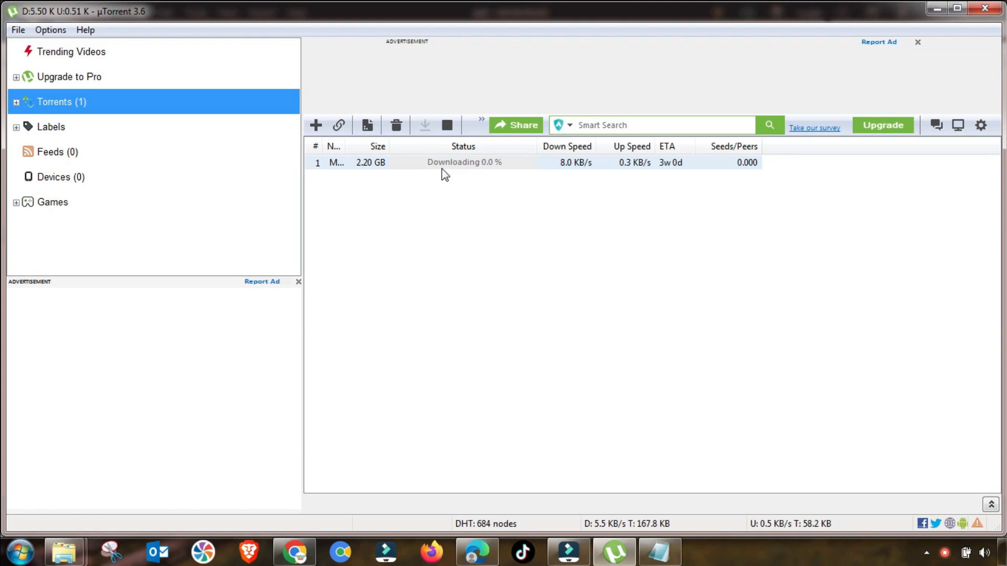
pyautogui.moveTo(743, 172)
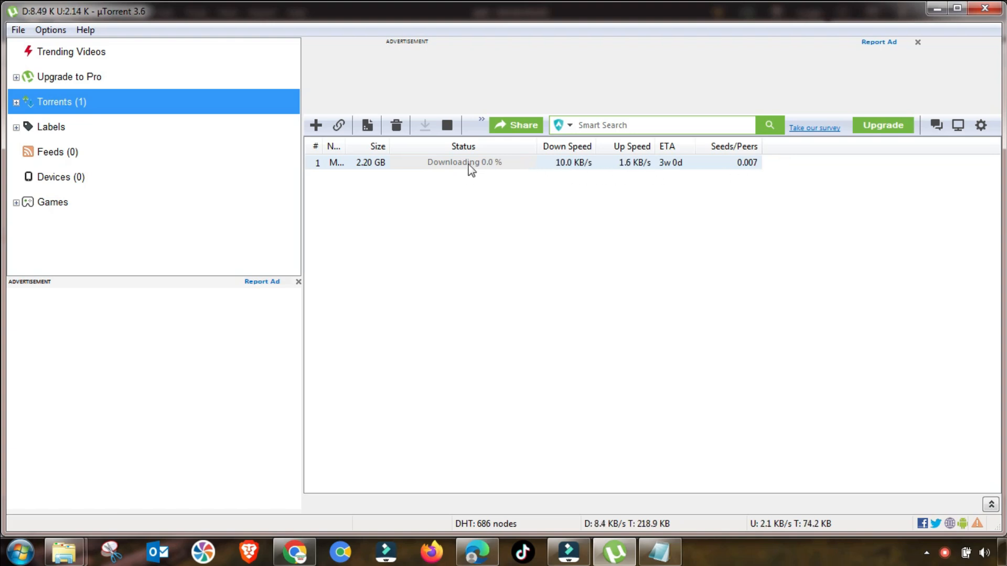
pyautogui.moveTo(718, 174)
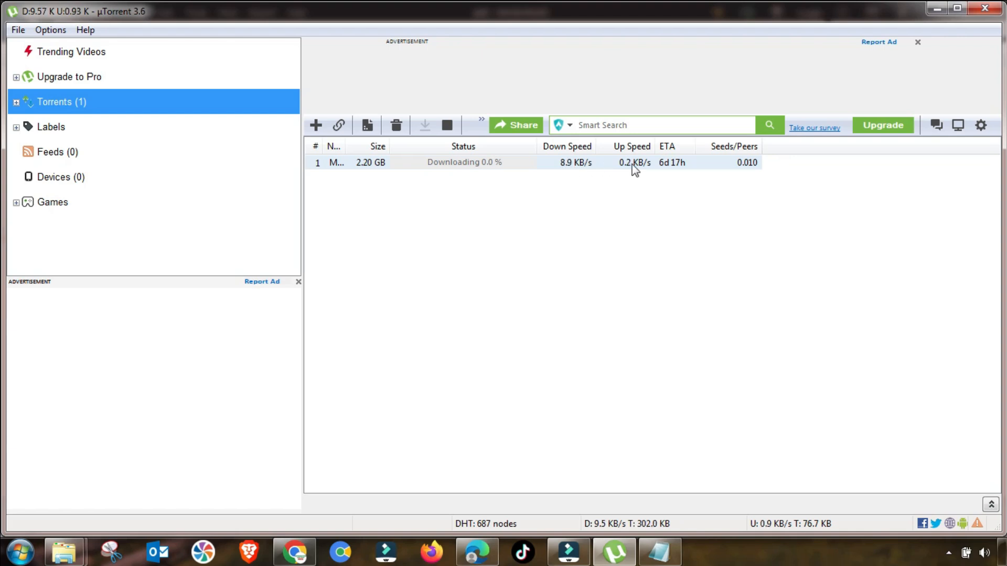
pyautogui.moveTo(508, 172)
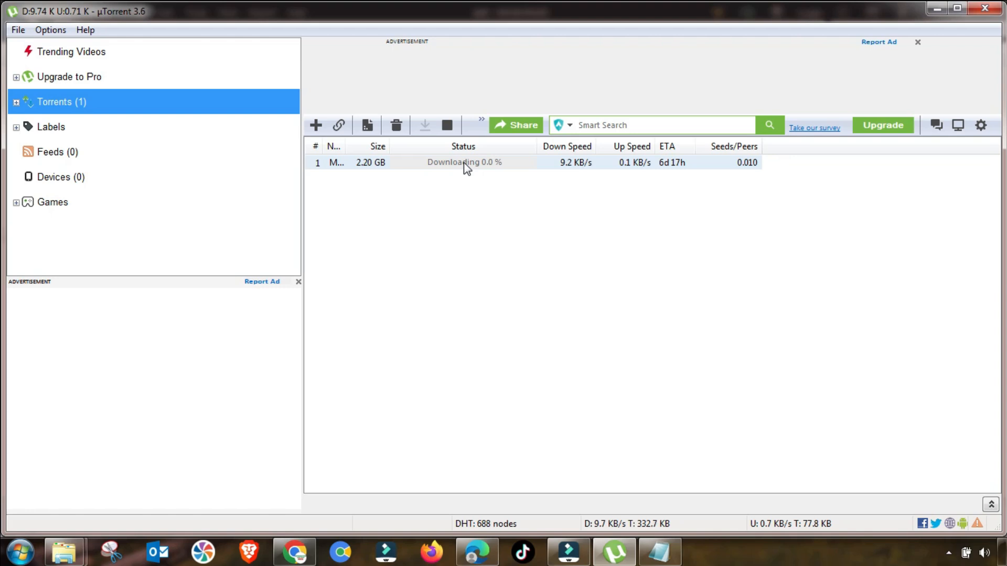
pyautogui.rightClick(464, 162)
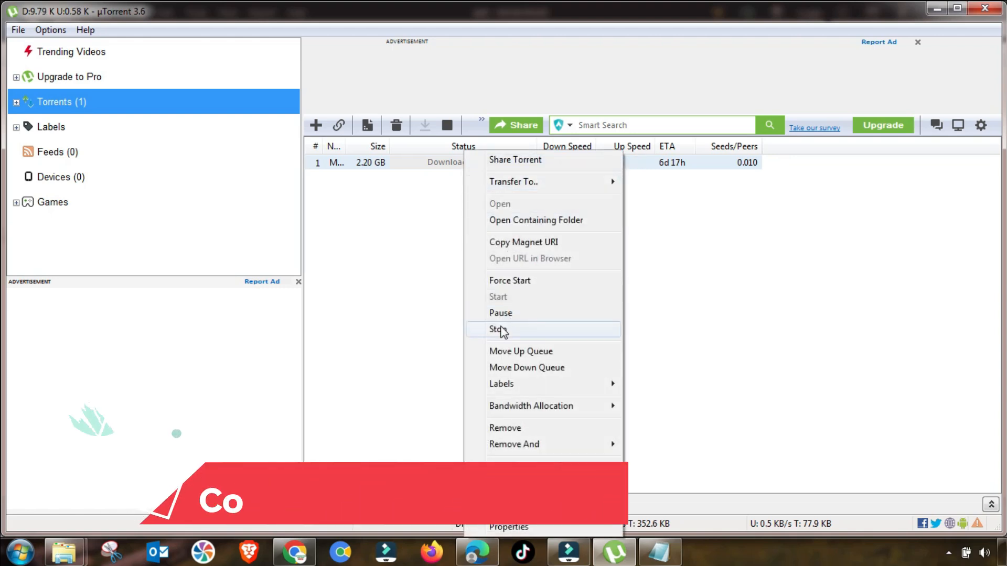
pyautogui.click(500, 328)
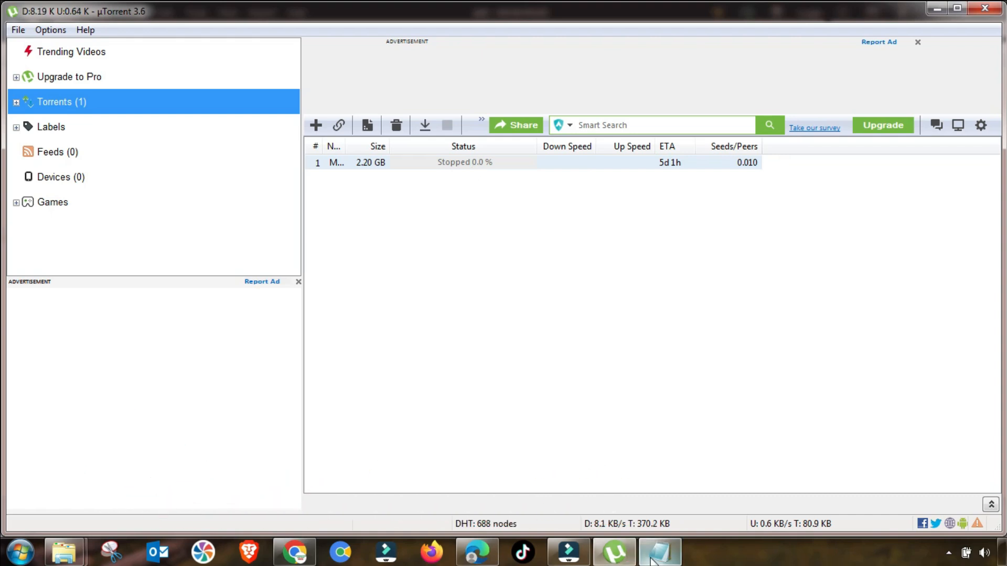
# Step: Select the whole tracker announce address list in the New Tracker notes and hide Notepad
pyautogui.click(659, 551)
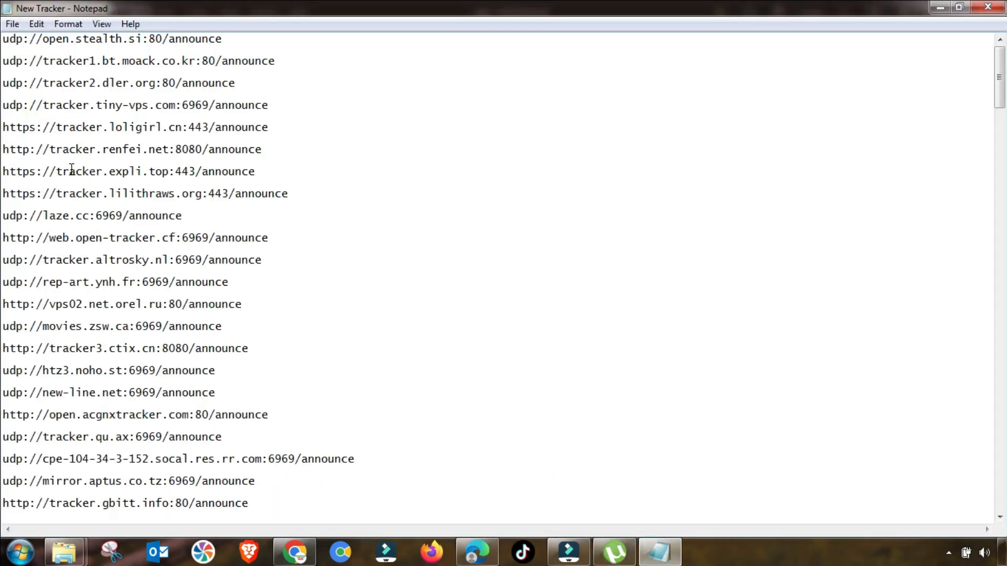
pyautogui.scroll(-3)
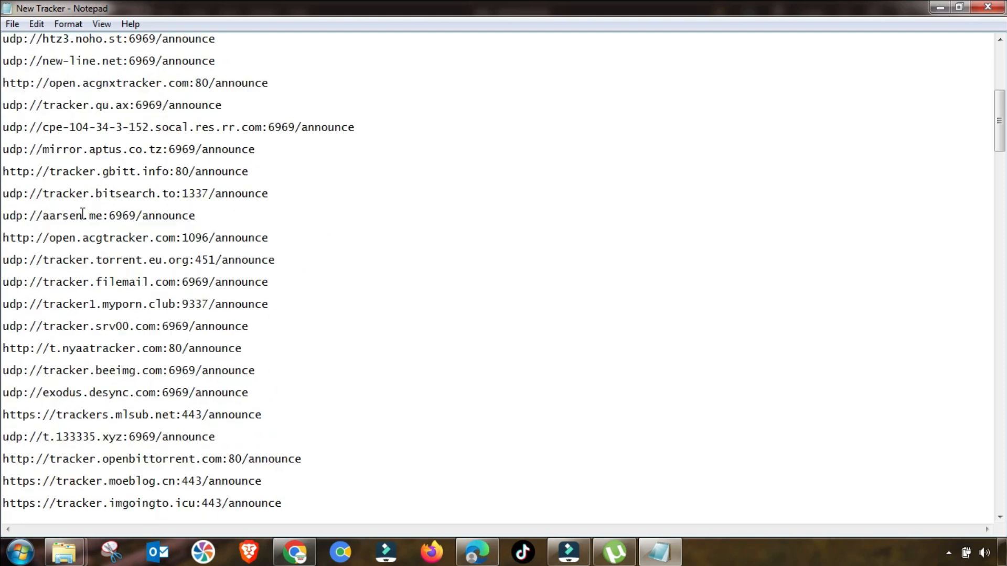
pyautogui.scroll(-3)
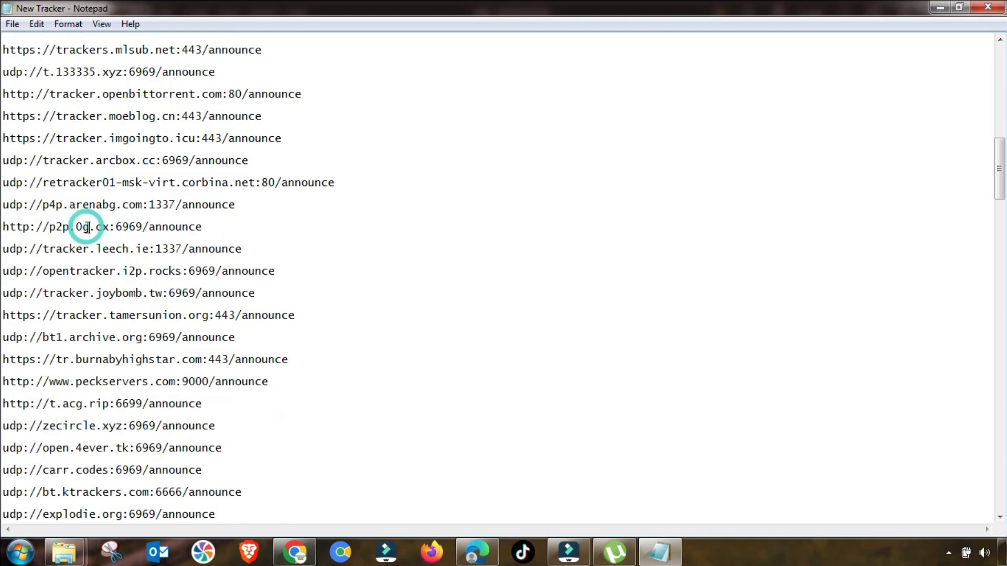
pyautogui.press('ctrl+a')
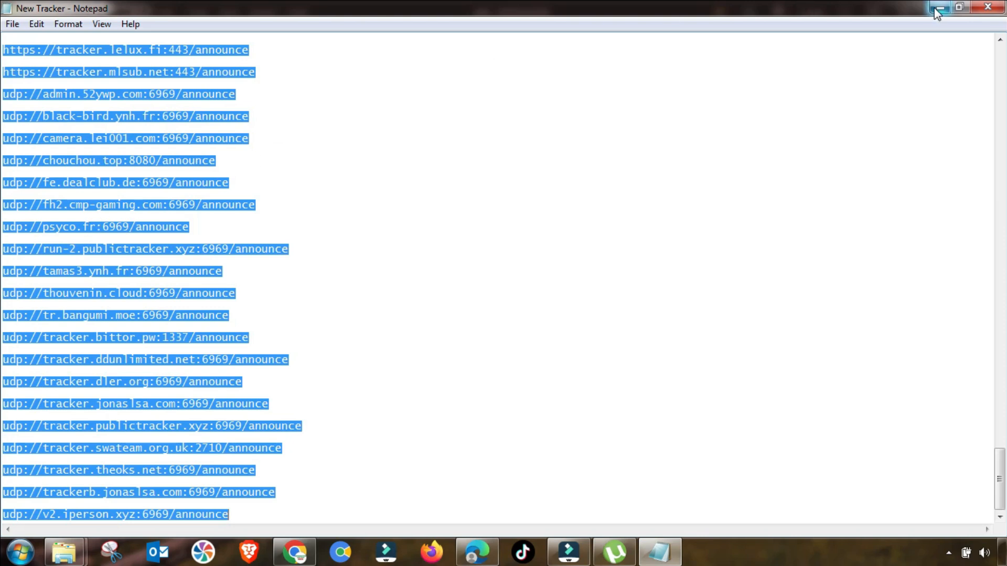
pyautogui.click(938, 7)
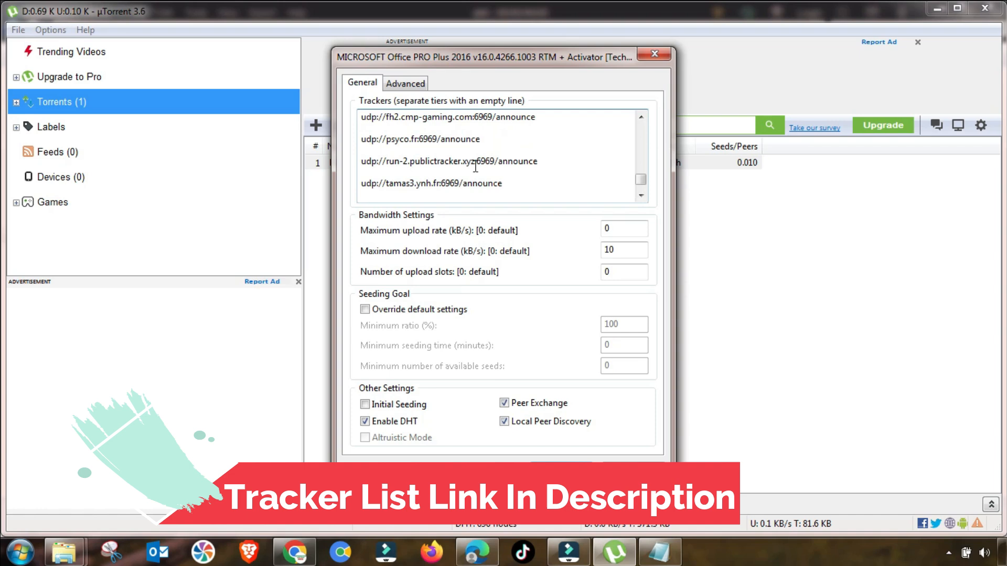
# Step: Add the copied tracker addresses to the torrent's Trackers box and close Properties
pyautogui.scroll(-3)
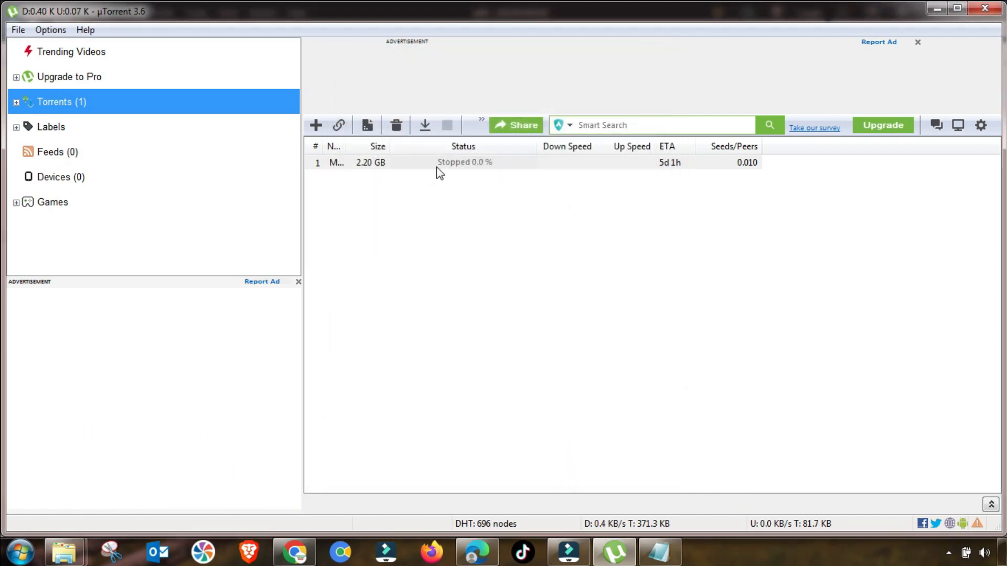
# Step: Set the torrent's upload limit to the highest listed kB/s rate via Bandwidth Allocation
pyautogui.rightClick(370, 162)
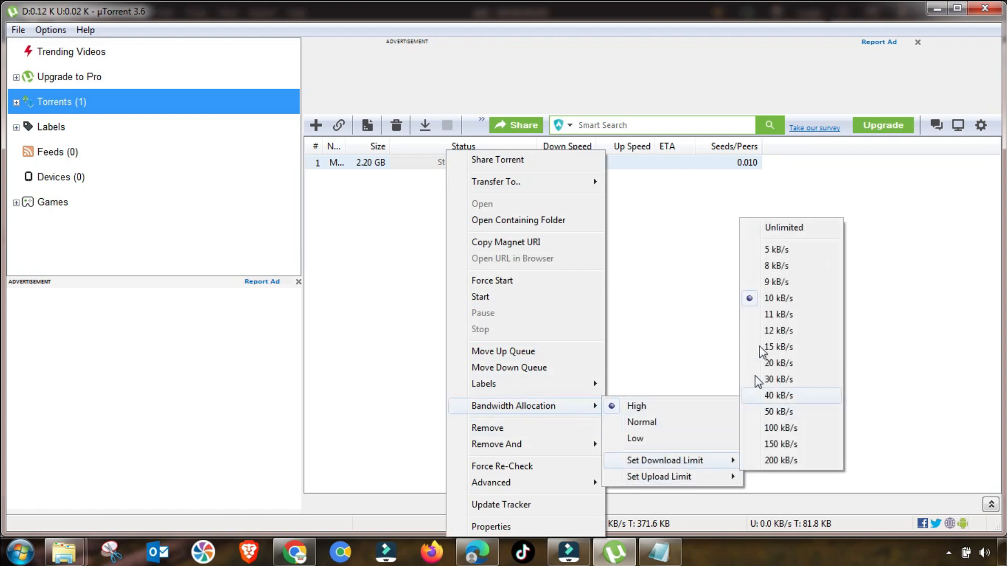
pyautogui.moveTo(783, 227)
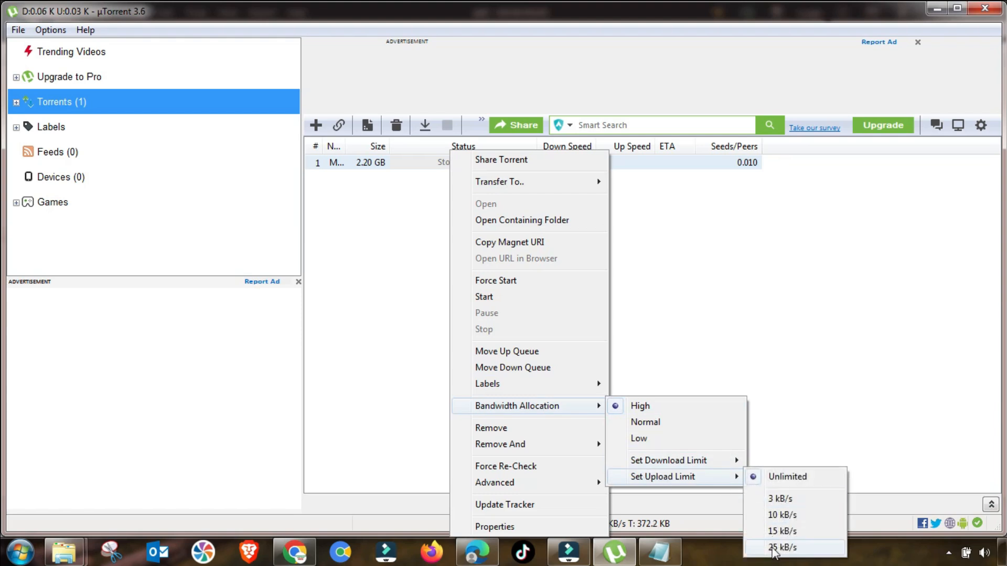
pyautogui.click(783, 547)
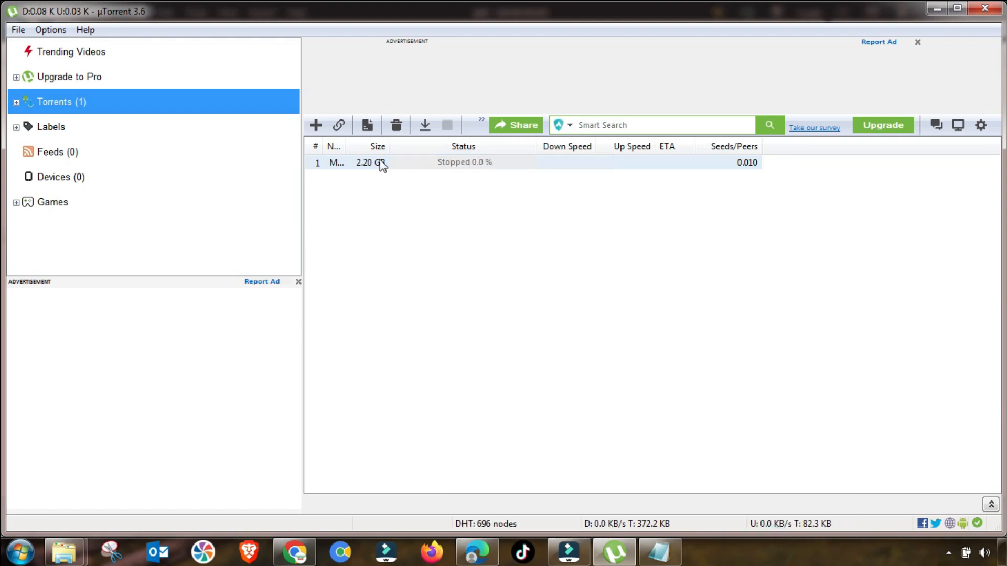
# Step: Force Start the torrent so it resumes downloading regardless of the queue
pyautogui.rightClick(379, 162)
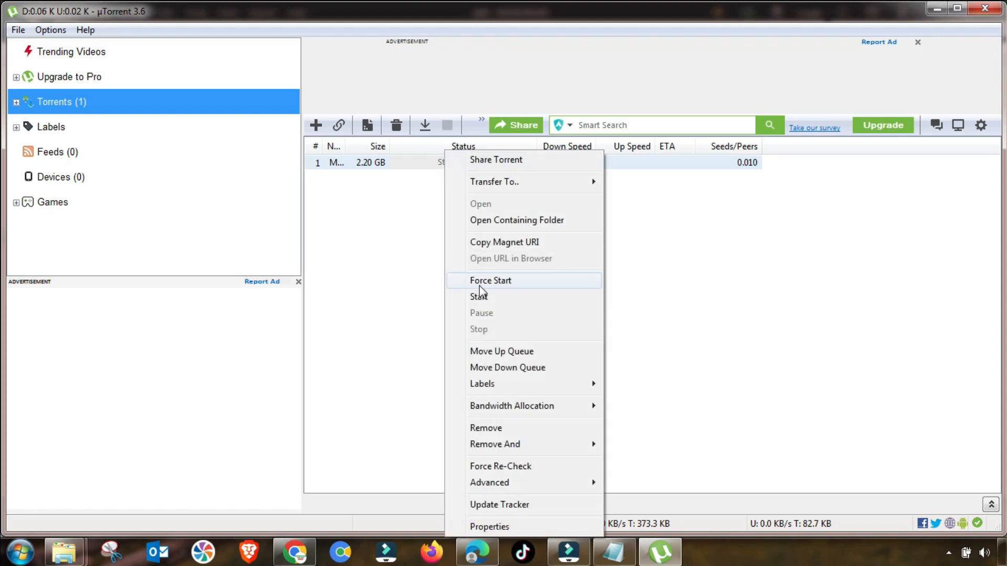
pyautogui.click(490, 281)
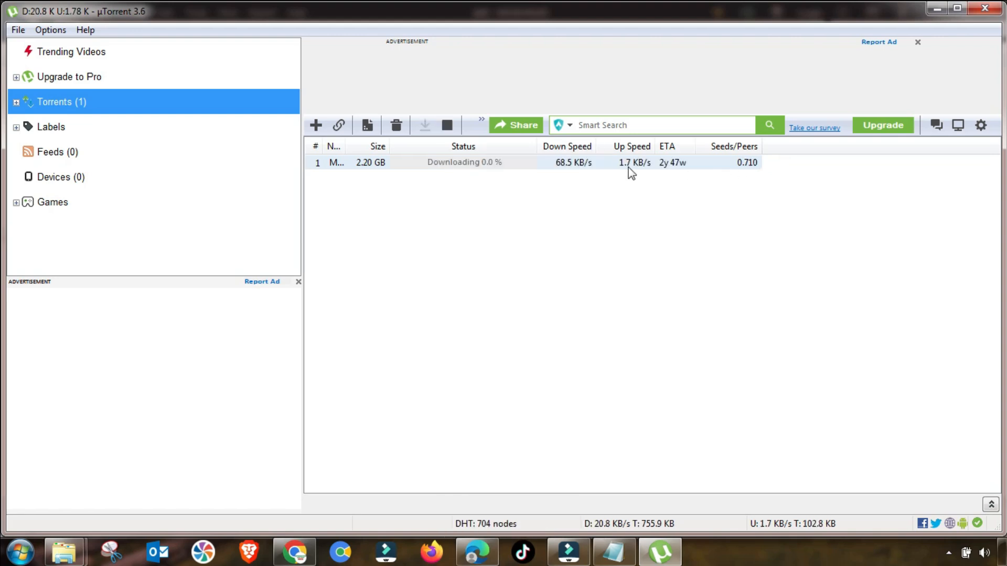
pyautogui.moveTo(564, 173)
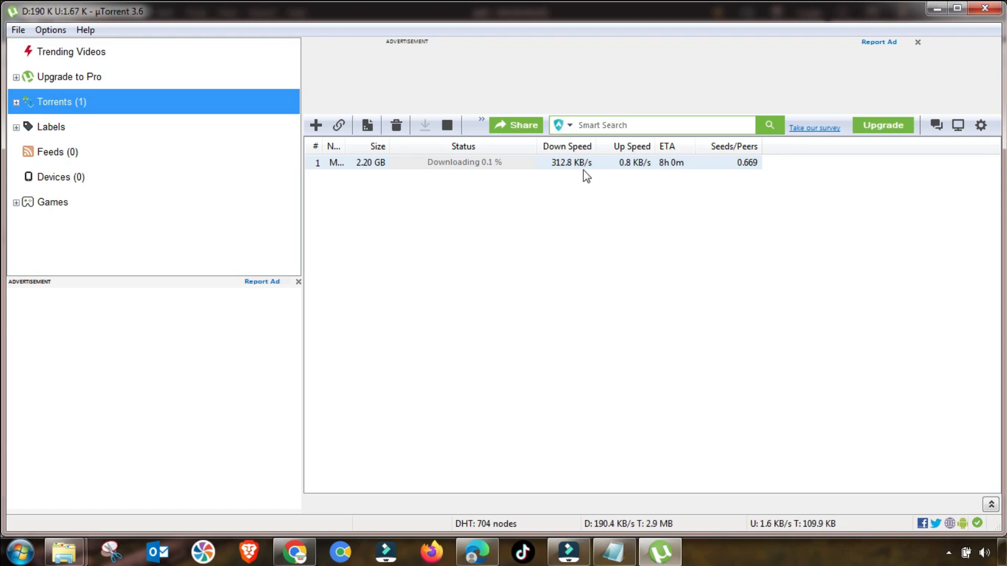
pyautogui.moveTo(533, 196)
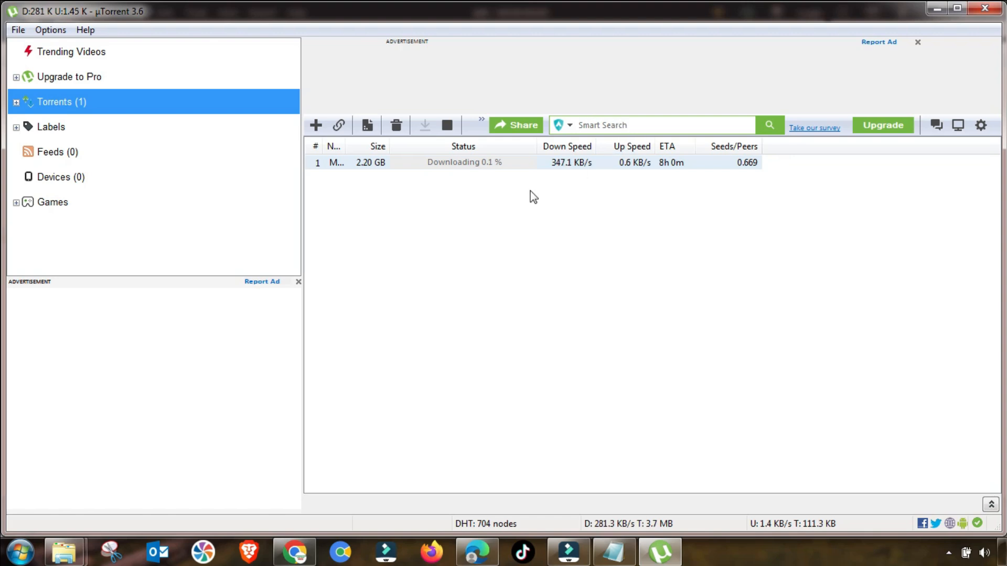
pyautogui.moveTo(579, 174)
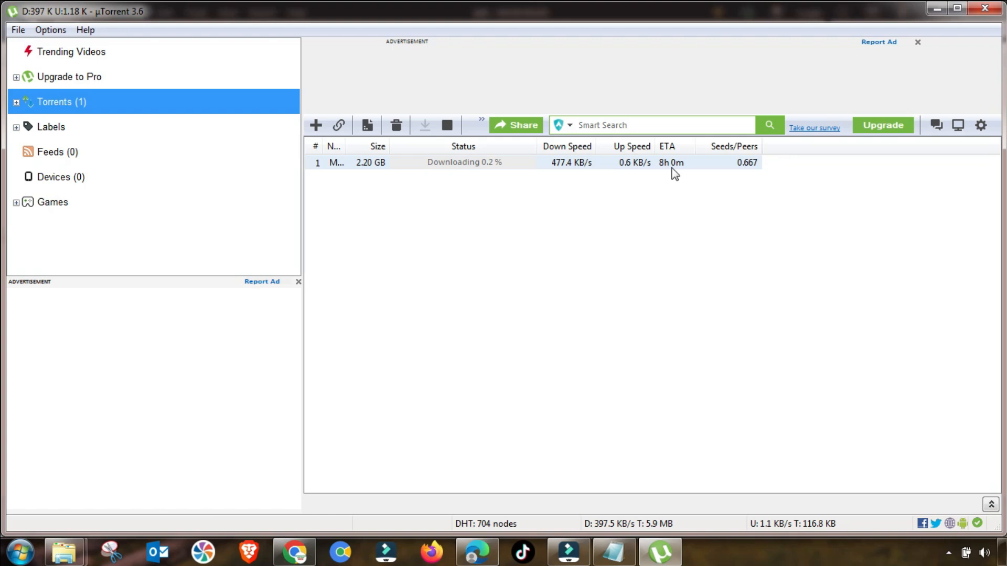
pyautogui.moveTo(628, 175)
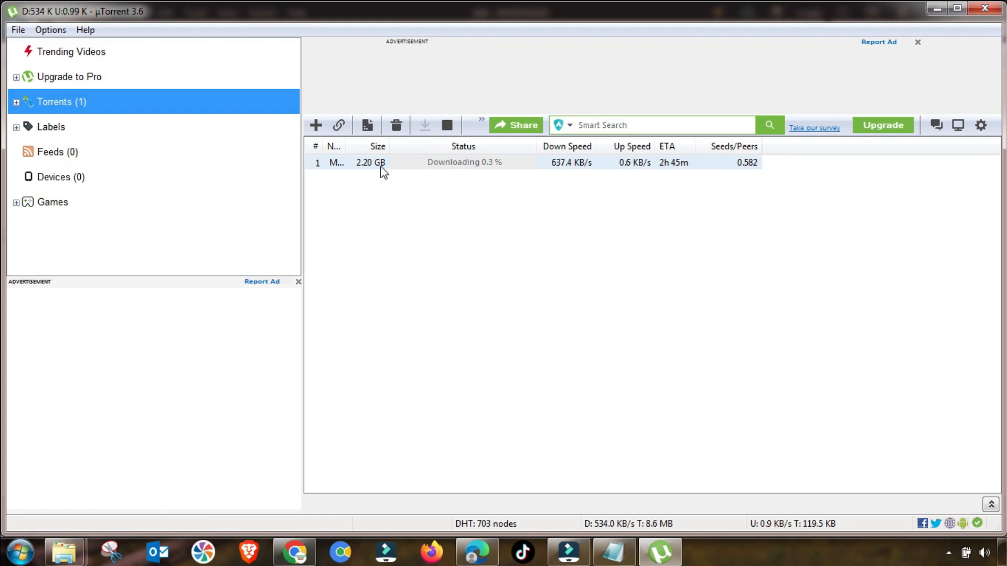
pyautogui.moveTo(554, 178)
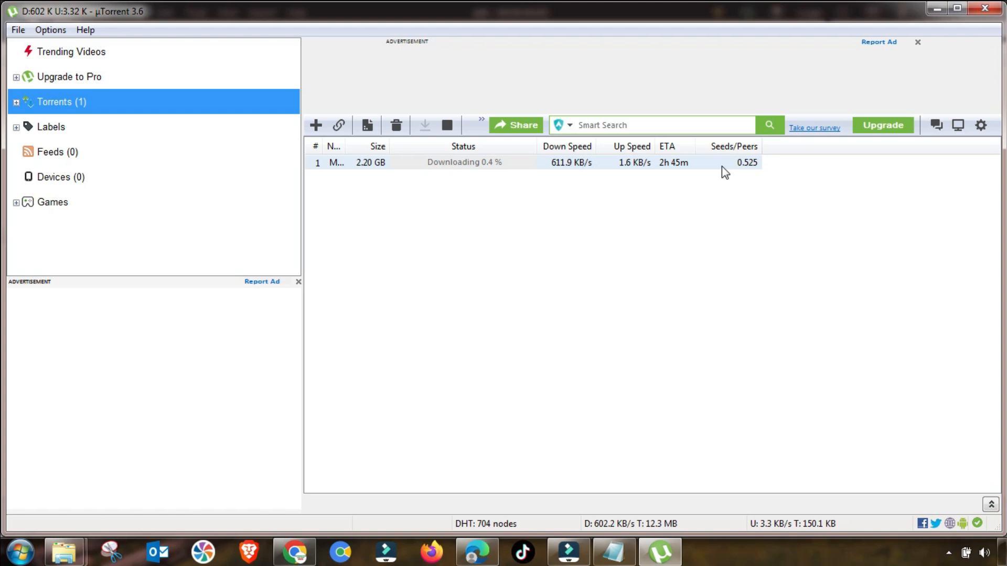
pyautogui.moveTo(562, 177)
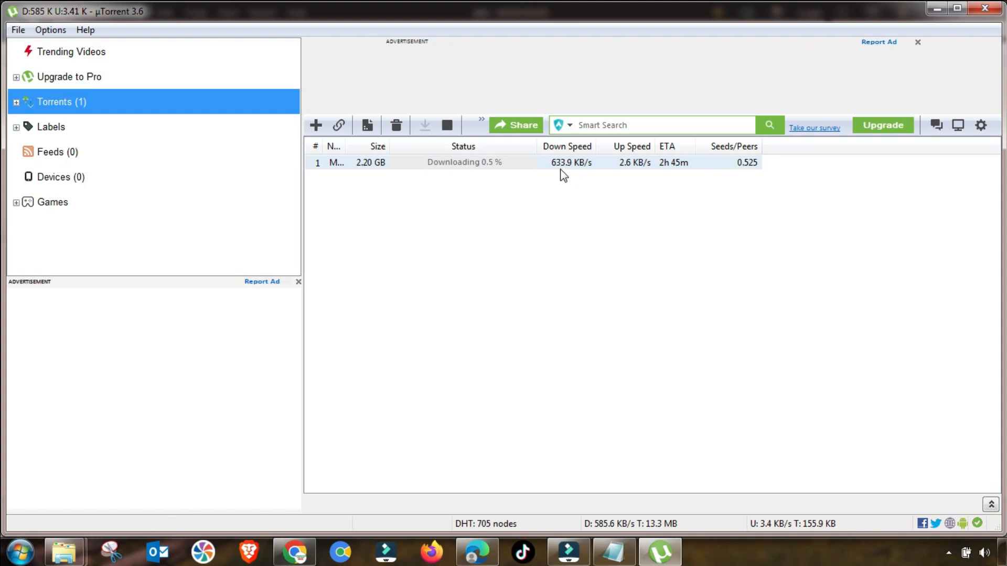